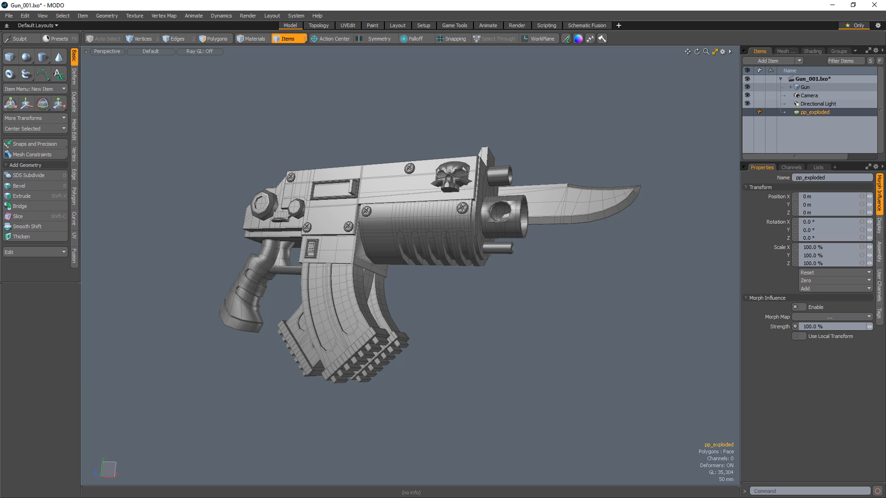
# Remove the old pp_exploded Morph Influence item, leaving the assembled Gun mesh selected
pyautogui.click(806, 307)
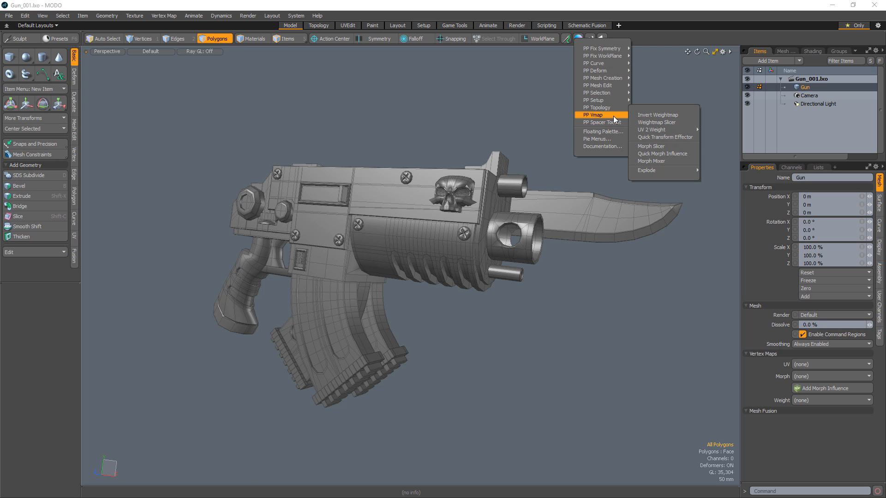
pyautogui.moveTo(646, 170)
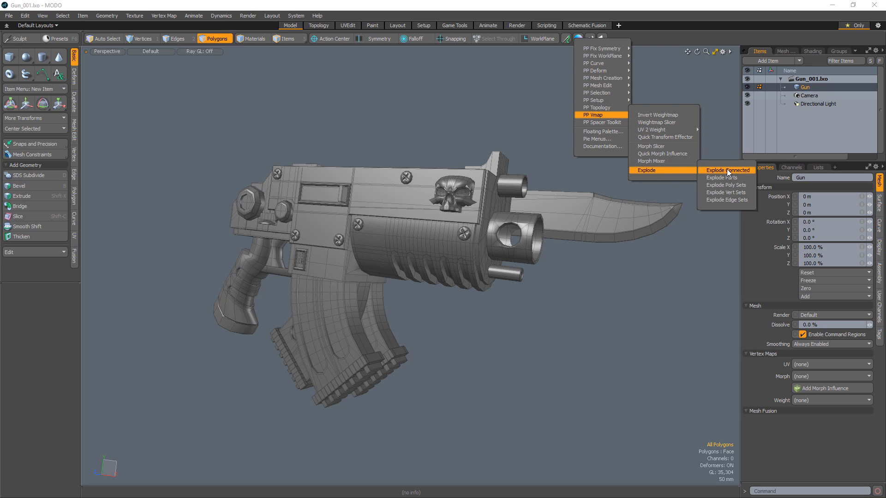
pyautogui.moveTo(753, 174)
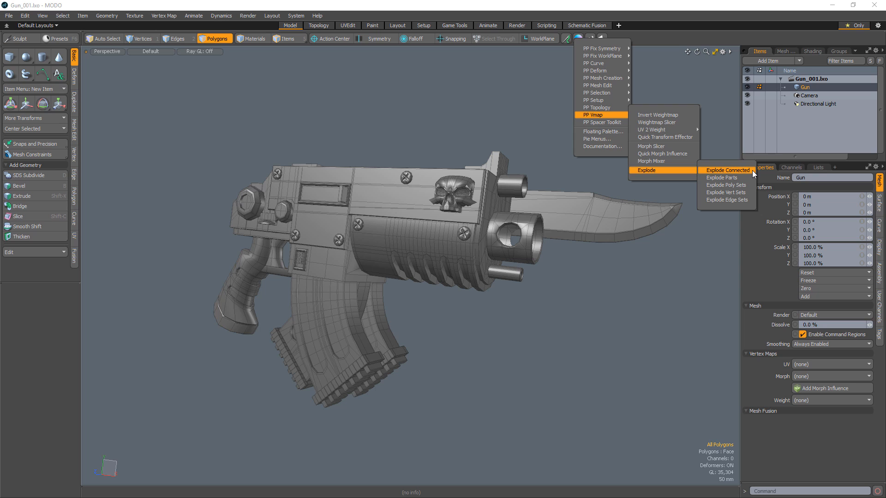
# Run PP Vmap Explode Connected on the Gun and confirm the Explode Range, creating a new pp_exploded morph
pyautogui.click(728, 170)
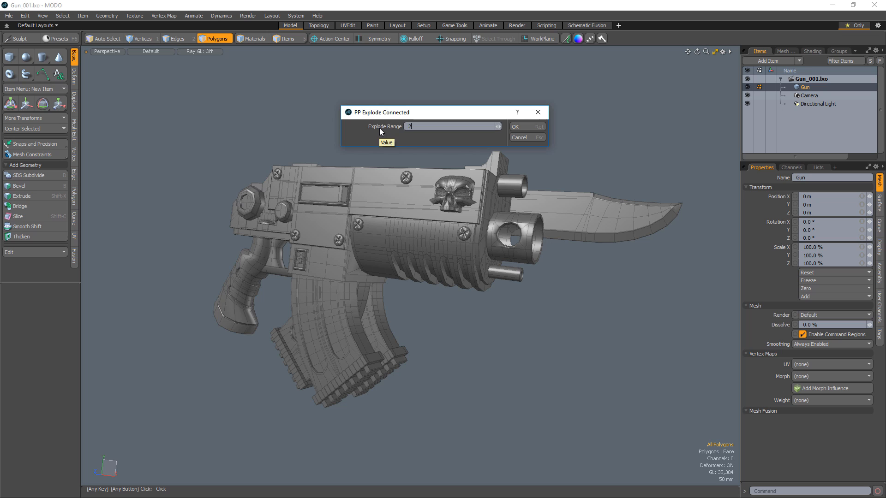
pyautogui.click(515, 126)
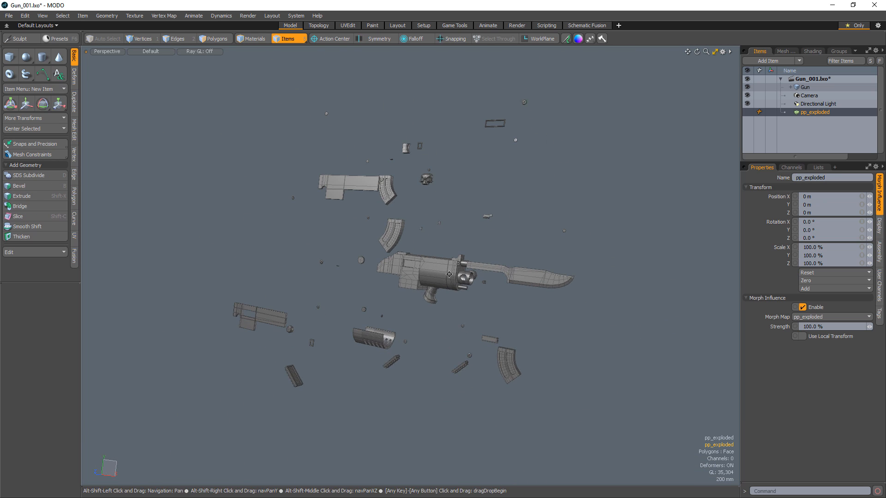
pyautogui.click(818, 167)
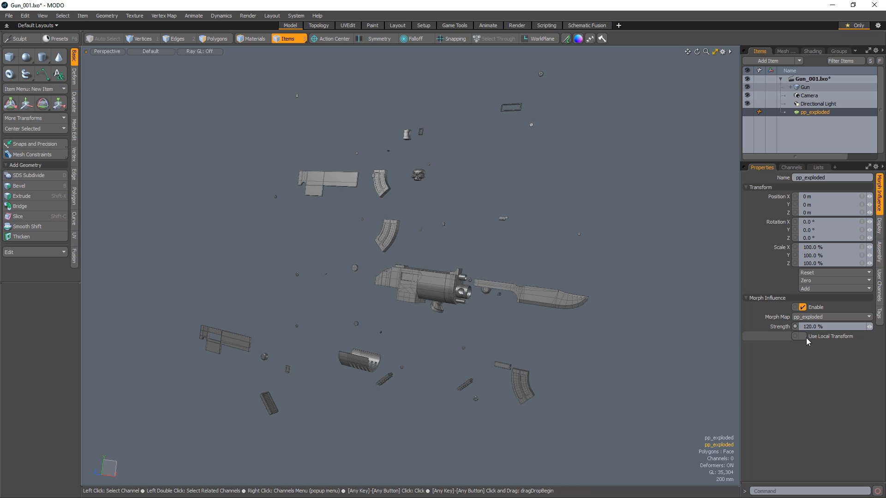
pyautogui.click(831, 327)
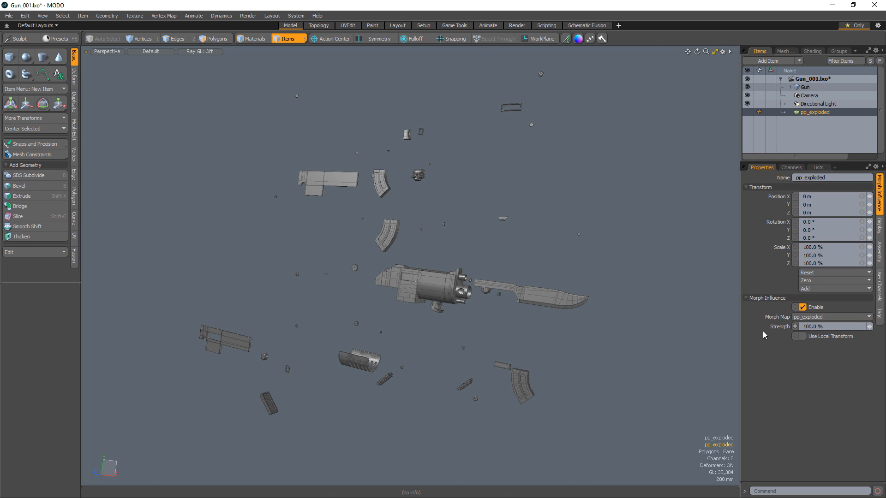